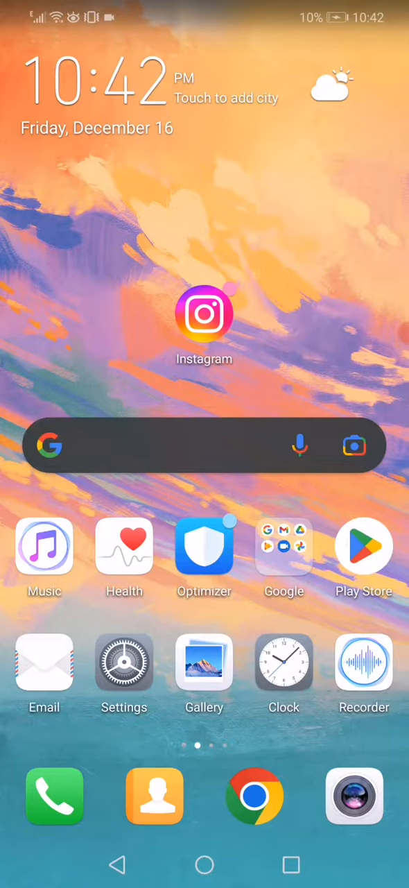
Switch Airplane mode on under Wireless & networks, then return to the main Settings list.
left_click(125, 663)
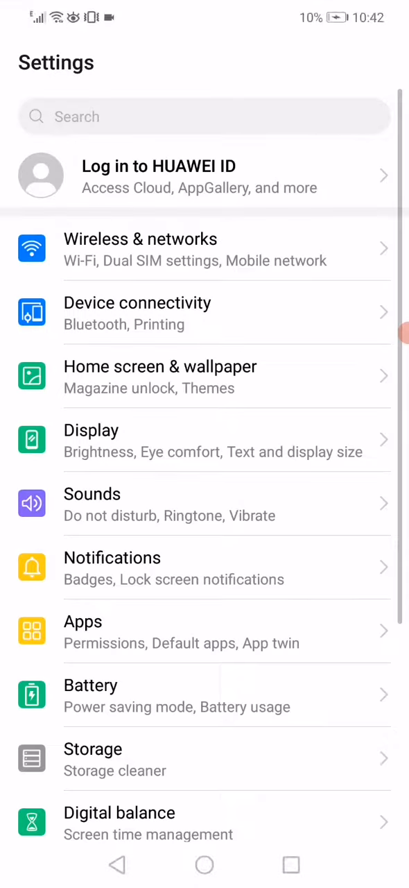
left_click(140, 248)
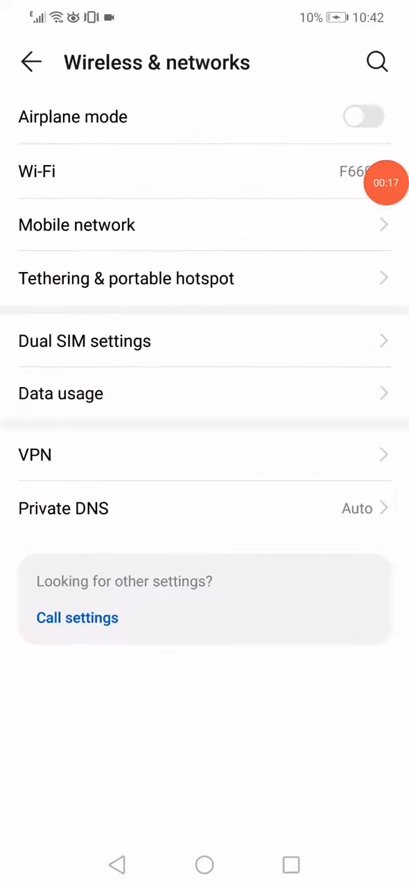
left_click(364, 117)
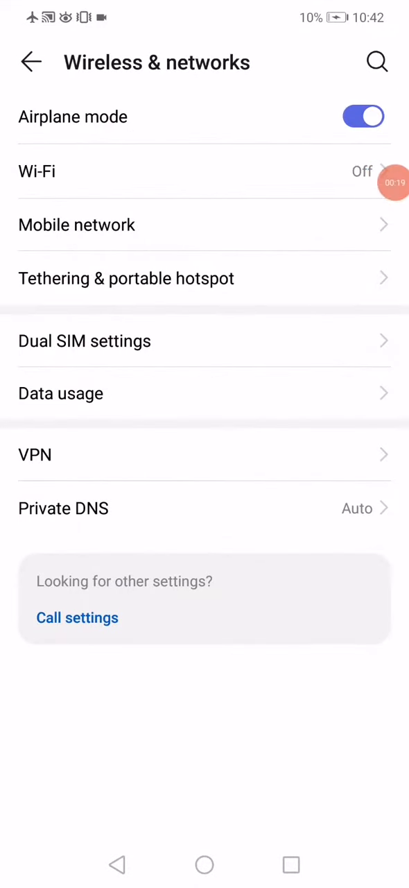
left_click(31, 61)
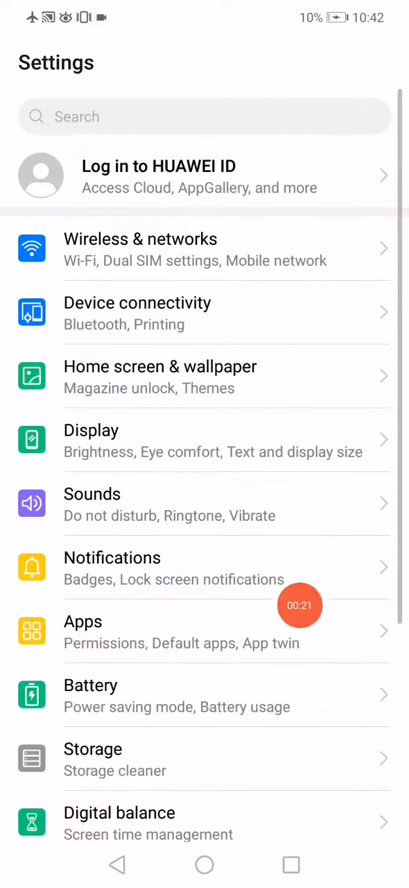
Locate Instagram in the All apps list and bring up its App info page.
left_click(83, 622)
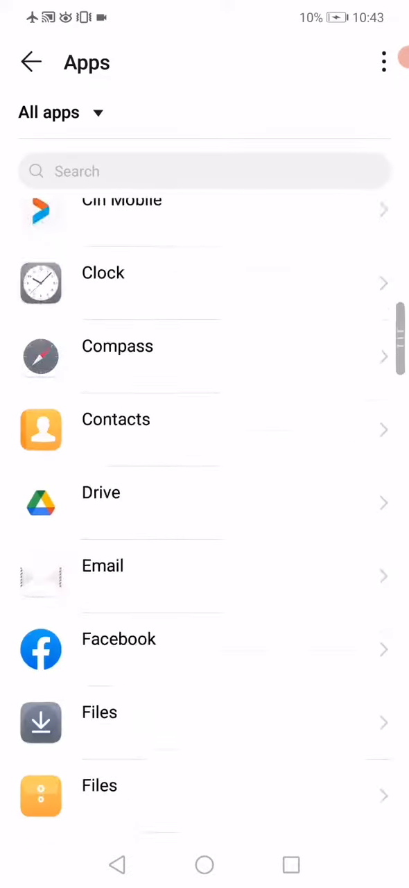
scroll("down", 3)
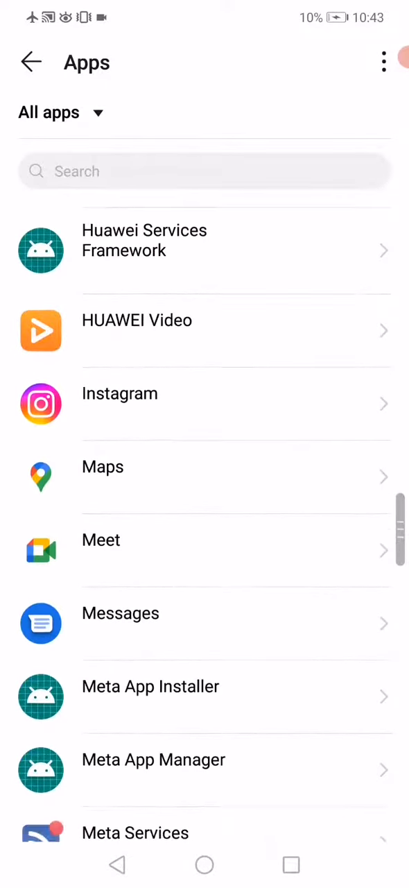
left_click(119, 394)
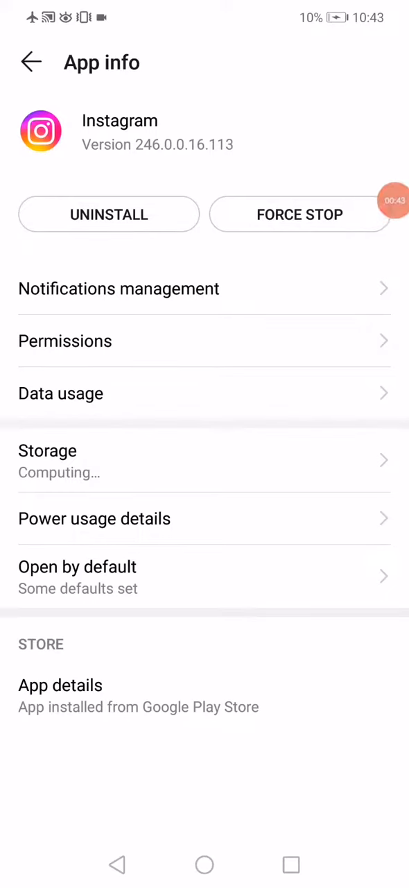
mouse_move(329, 521)
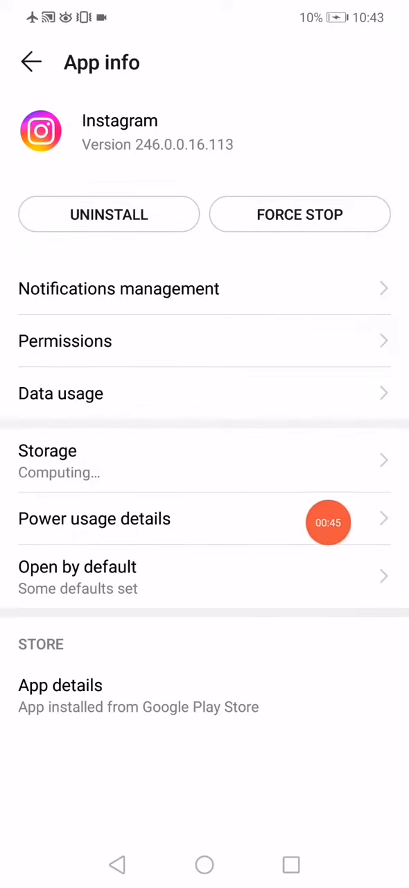
Force-stop Instagram from its App info page.
left_click(95, 519)
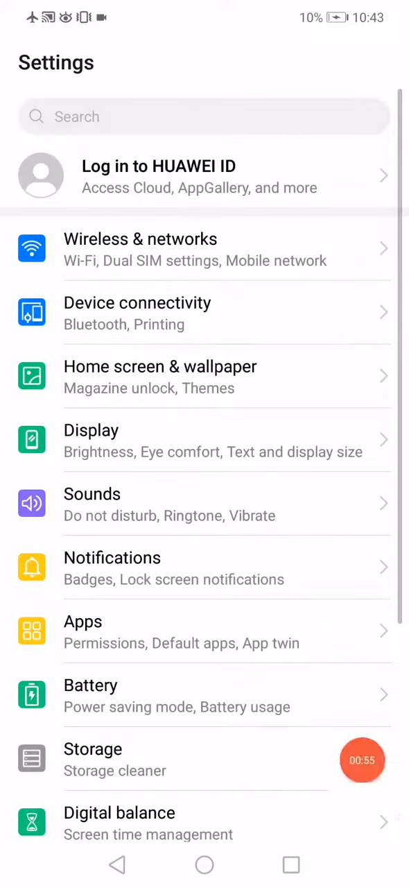
Switch Airplane mode off under Wireless & networks and go to the home screen.
left_click(140, 239)
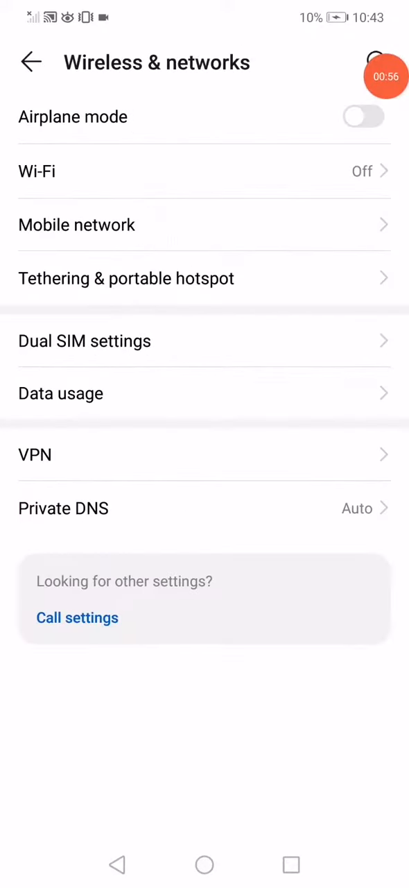
left_click(204, 864)
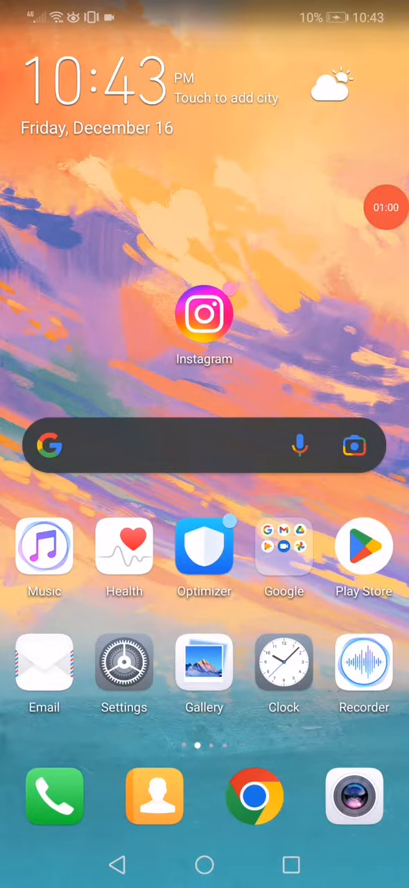
left_click(386, 208)
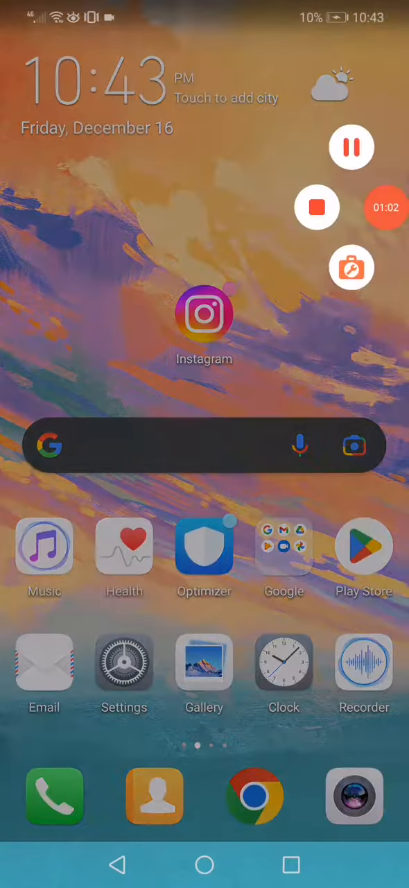